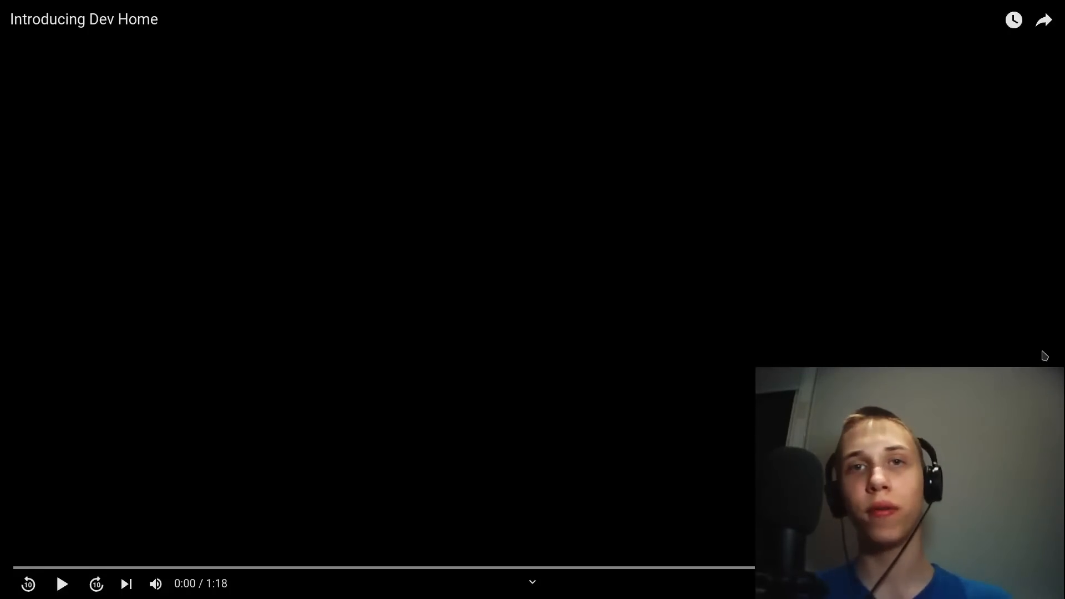
# - Play 'Introducing Dev Home' and pause at 0:09 on the 'Get code ready quickly' title
pyautogui.click(63, 583)
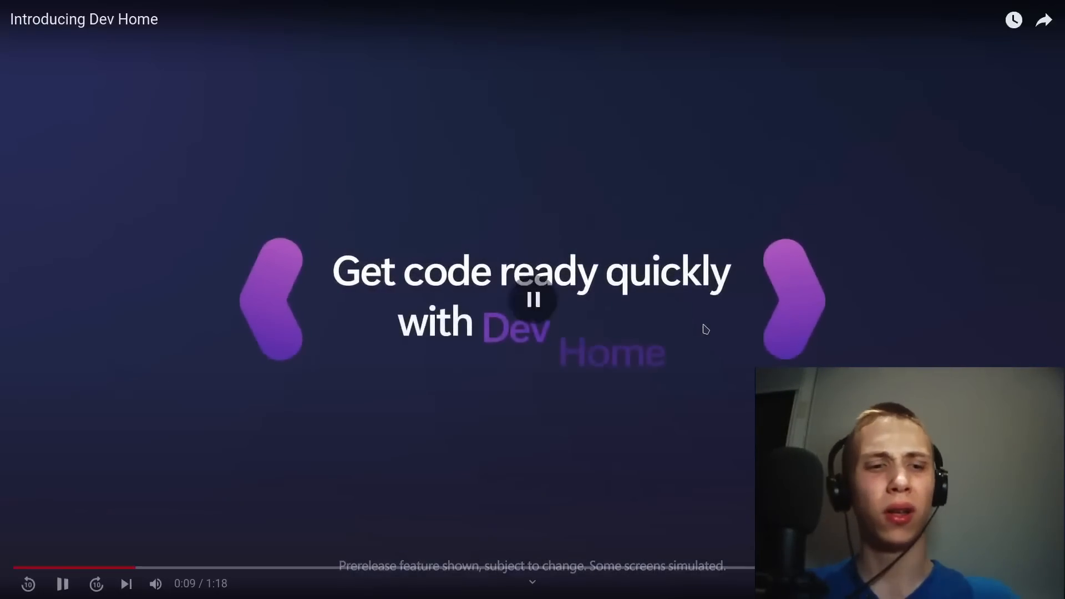
pyautogui.click(61, 583)
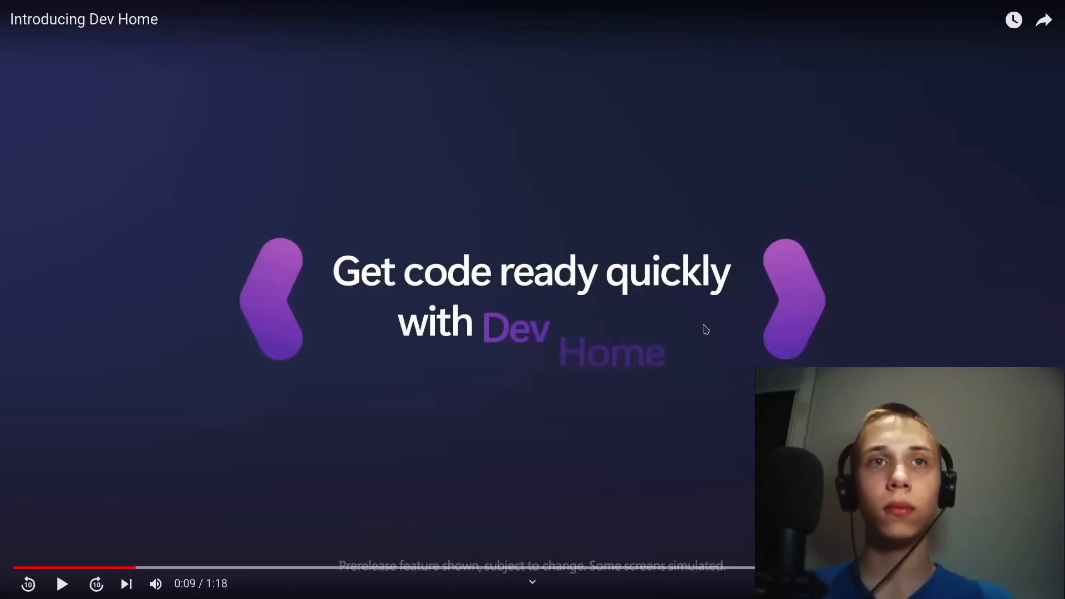
# - Resume the video and pause at 0:36 on the 'Productivity for power users' scene
pyautogui.click(62, 583)
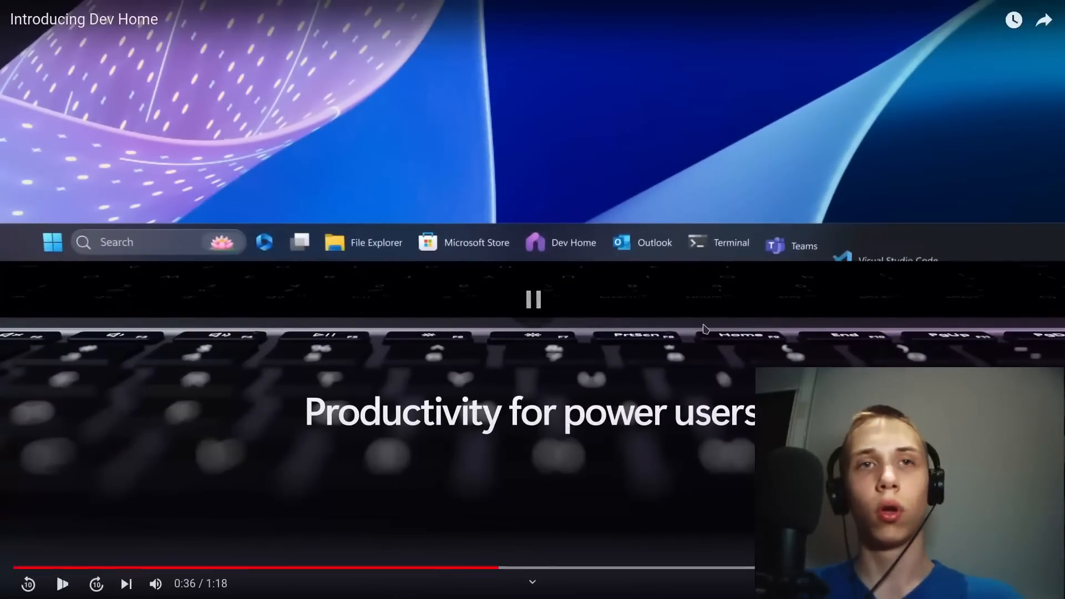
pyautogui.click(532, 299)
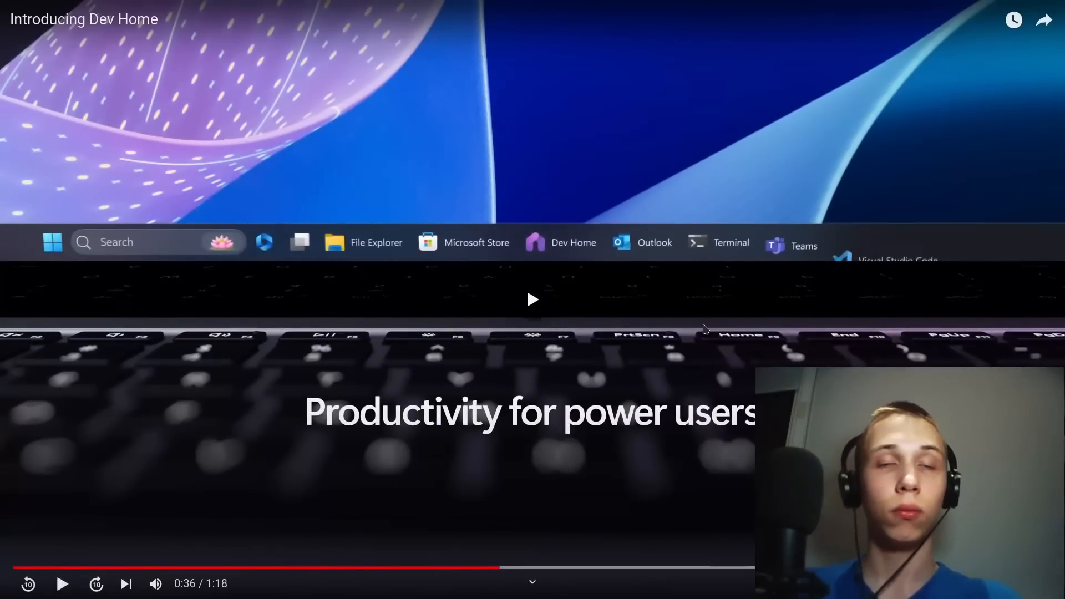
# - Resume past the repository stats and Copilot welcome scenes, playing on to about 1:12
pyautogui.click(62, 584)
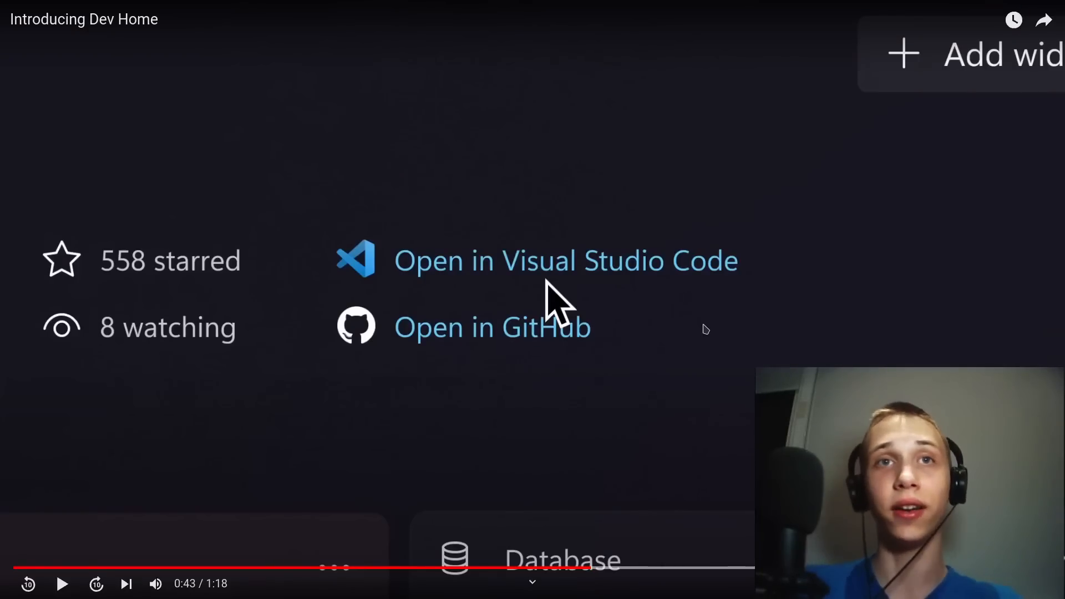
pyautogui.click(566, 260)
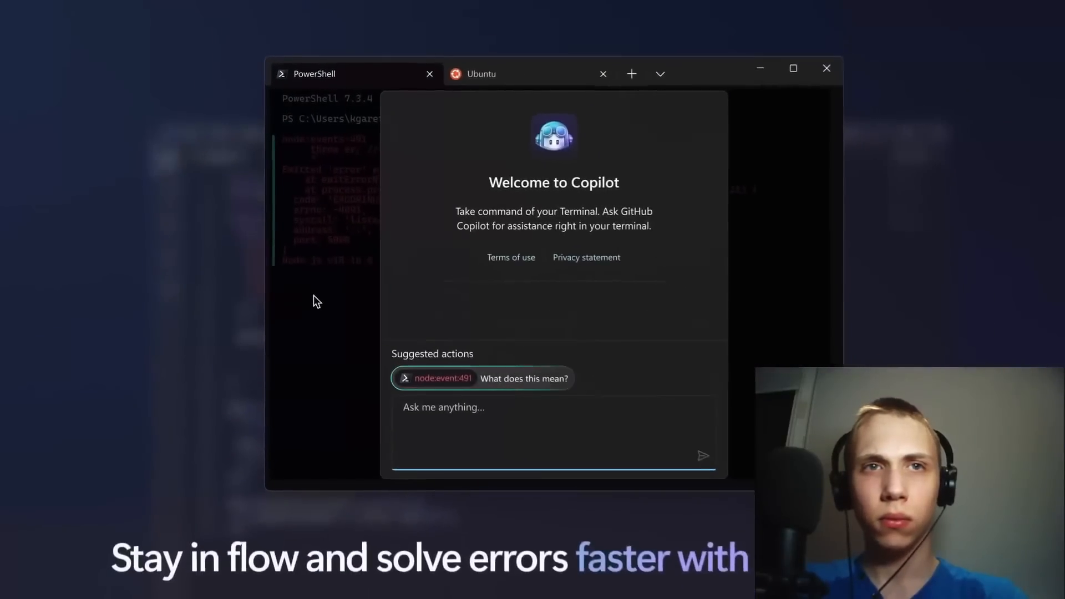
pyautogui.click(523, 378)
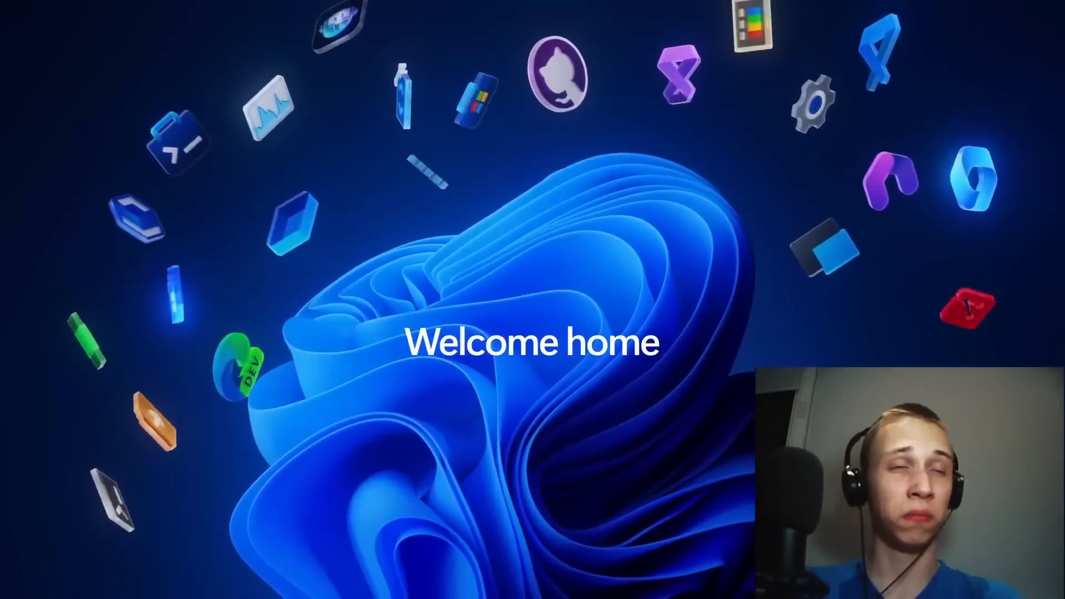
pyautogui.moveTo(704, 329)
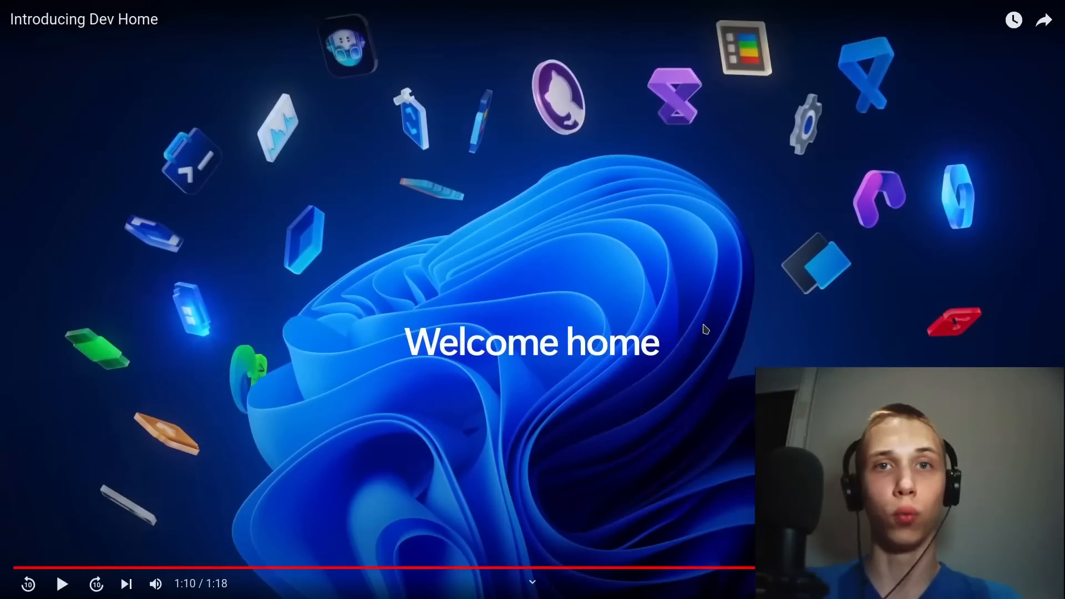
pyautogui.click(62, 584)
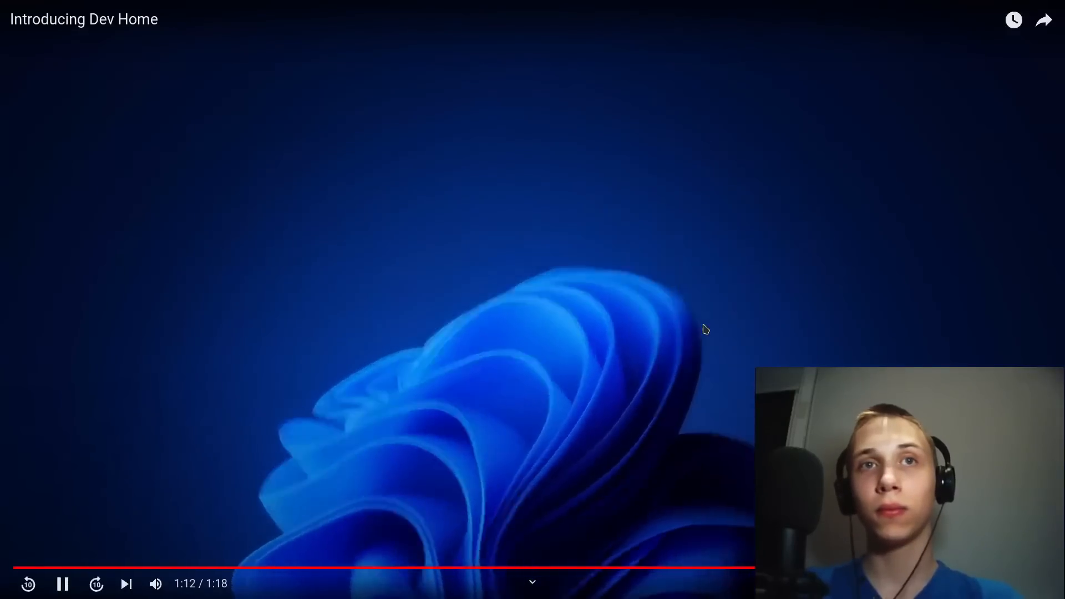